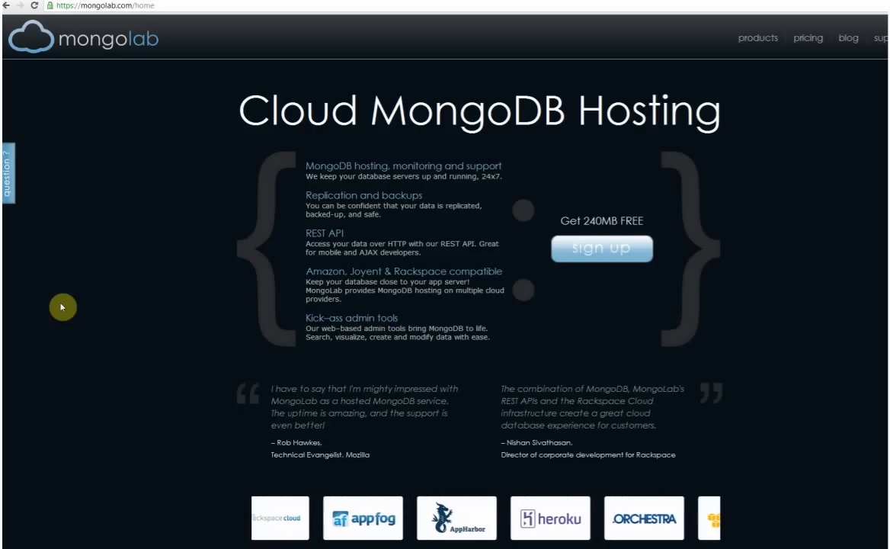
mouse_move(595, 258)
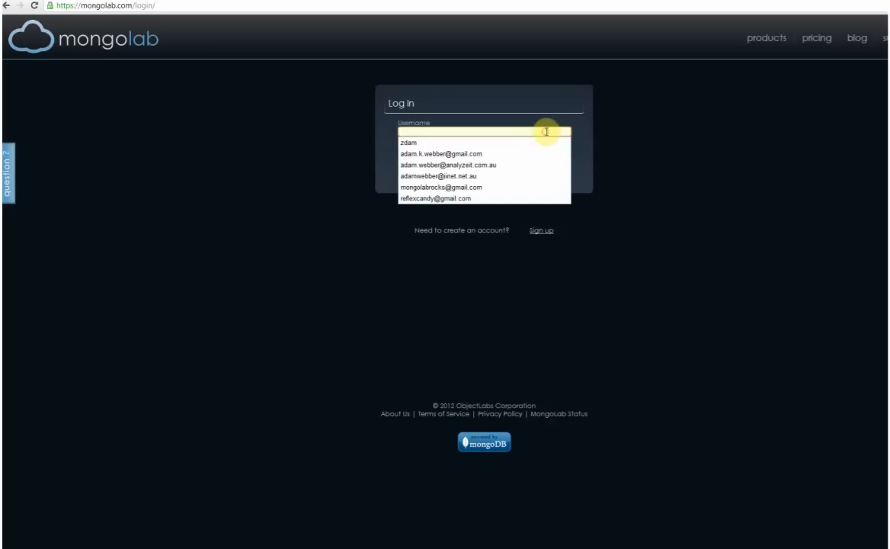
Sign in using the saved username and its password.
left_click(442, 186)
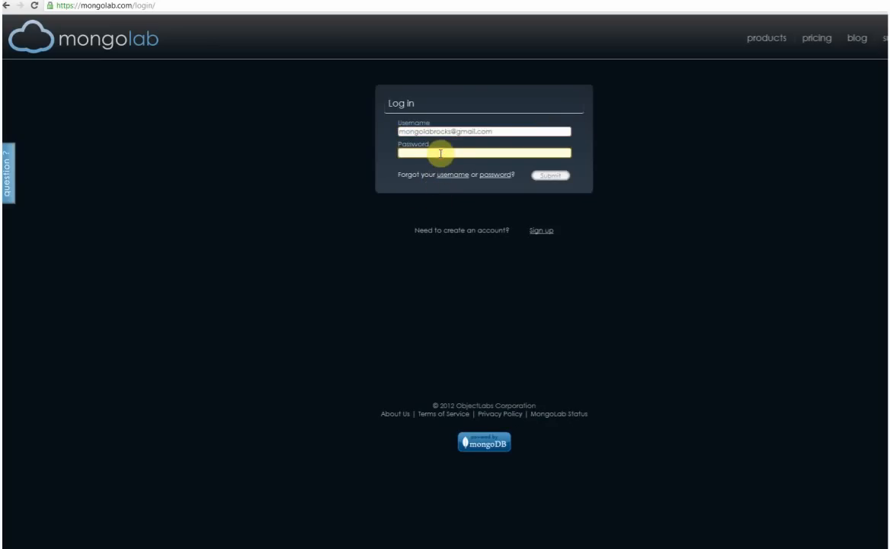
left_click(550, 175)
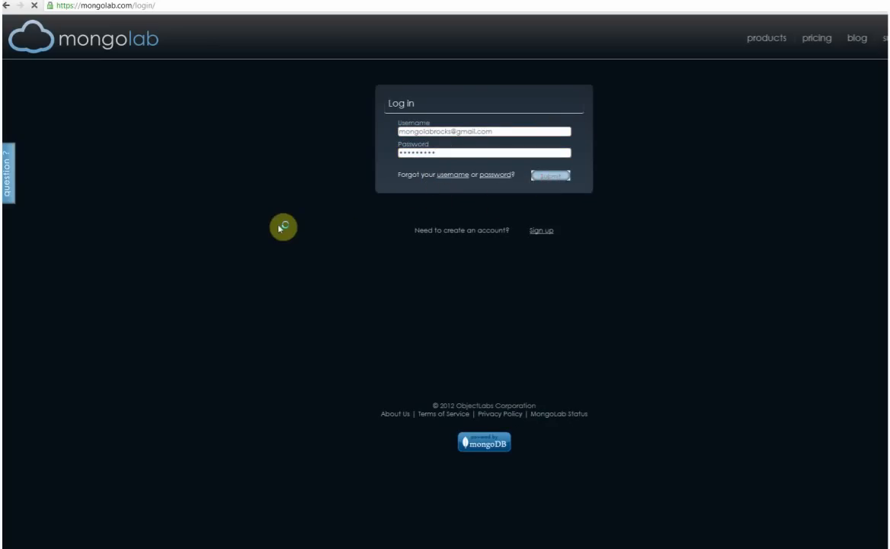
Add a new Free-plan database named magicmongo to the account.
left_click(549, 175)
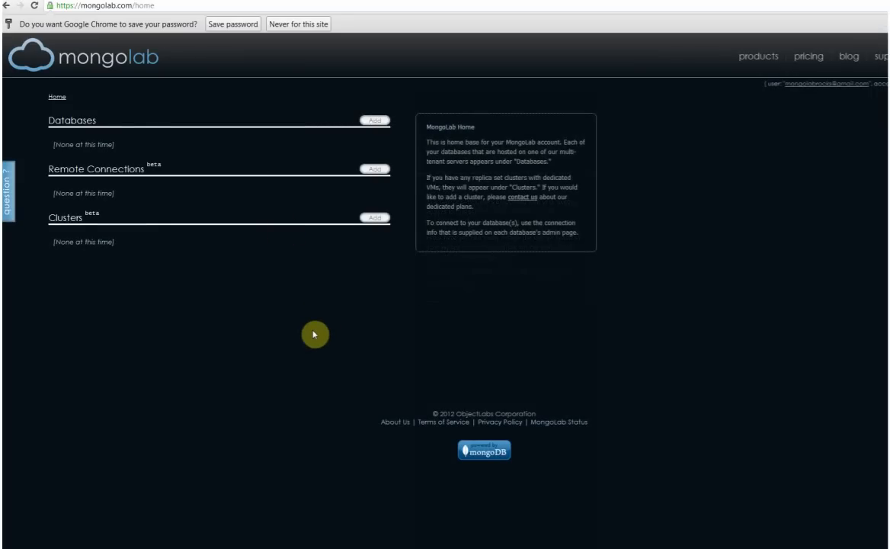
mouse_move(382, 121)
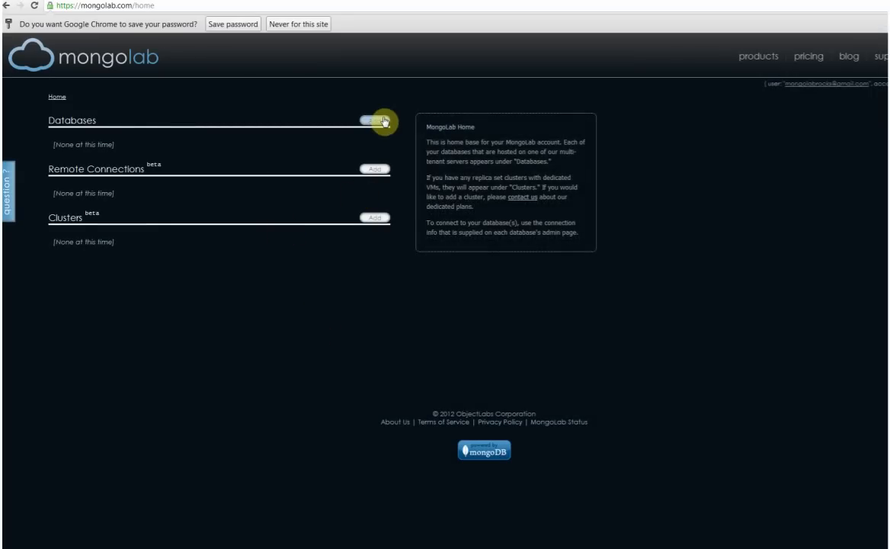
left_click(375, 119)
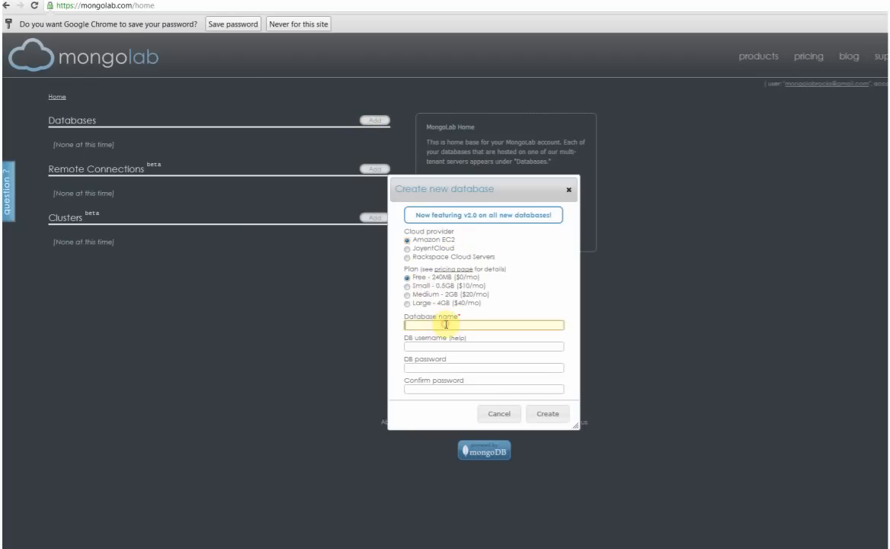
type("magicmongo")
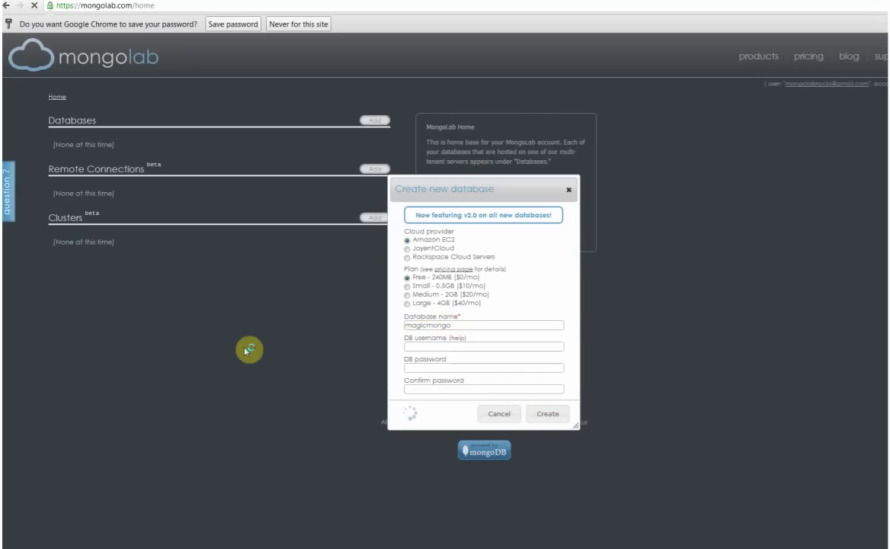
left_click(547, 413)
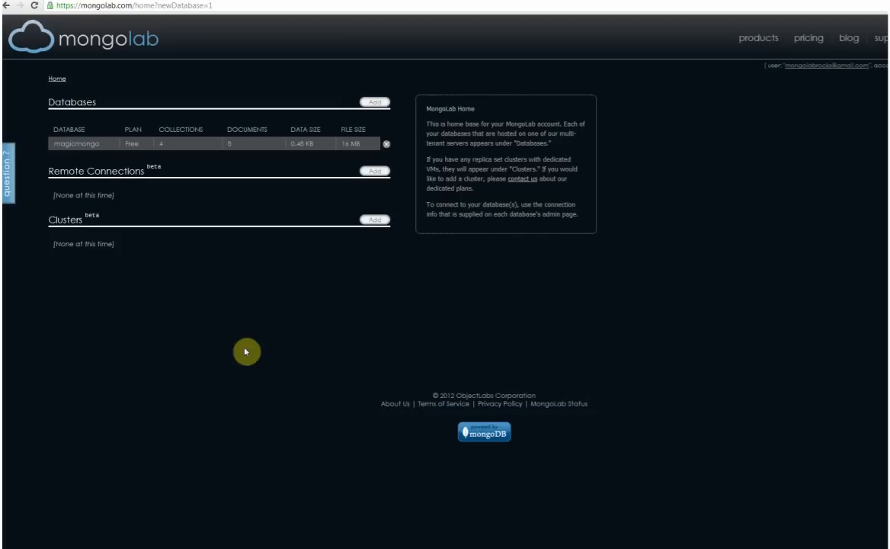
Copy the Resource URL link address from magicmongo's REST collections API view.
left_click(70, 143)
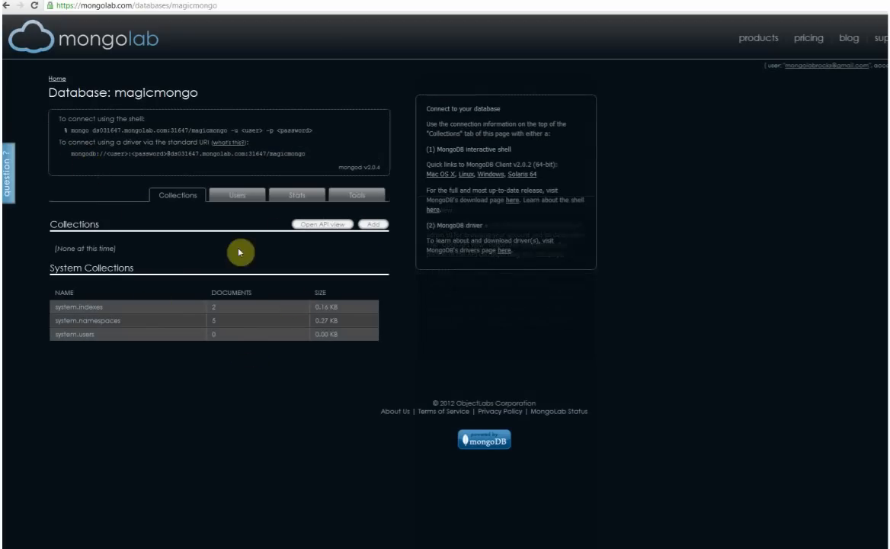
left_click(322, 223)
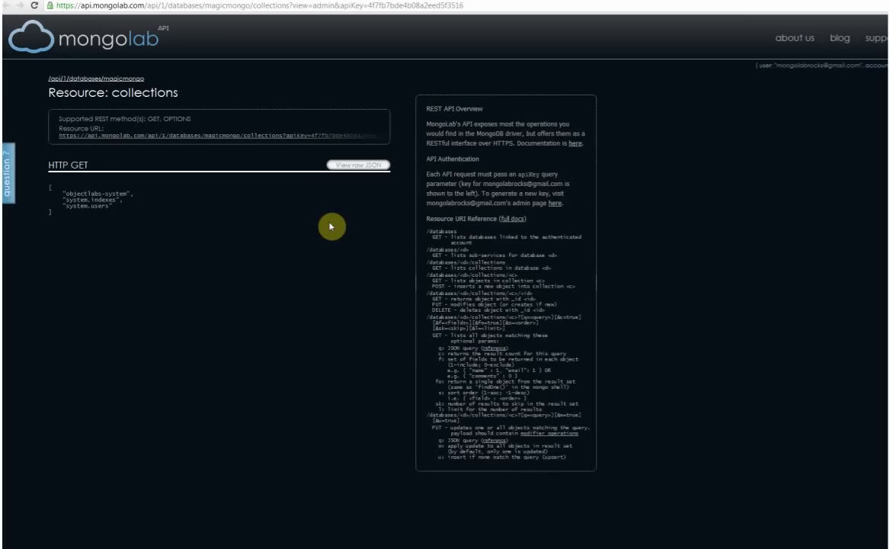
mouse_move(326, 253)
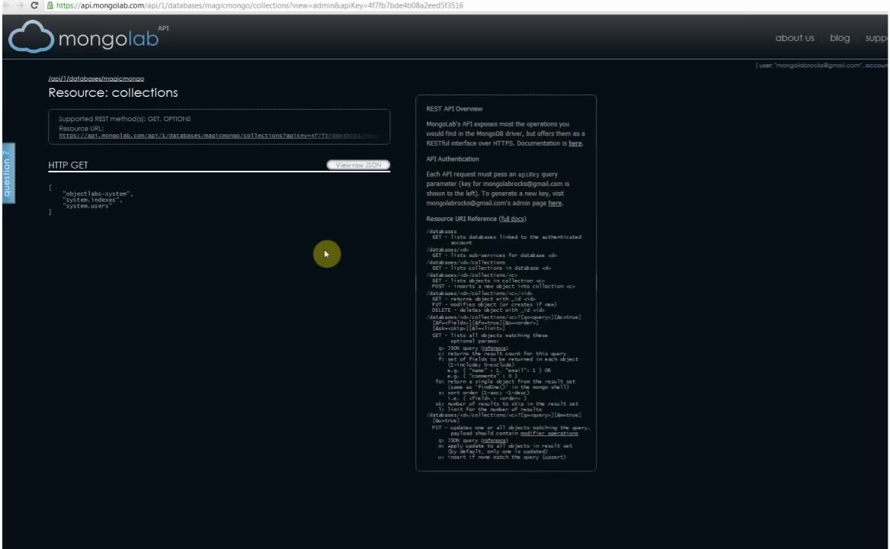
mouse_move(363, 239)
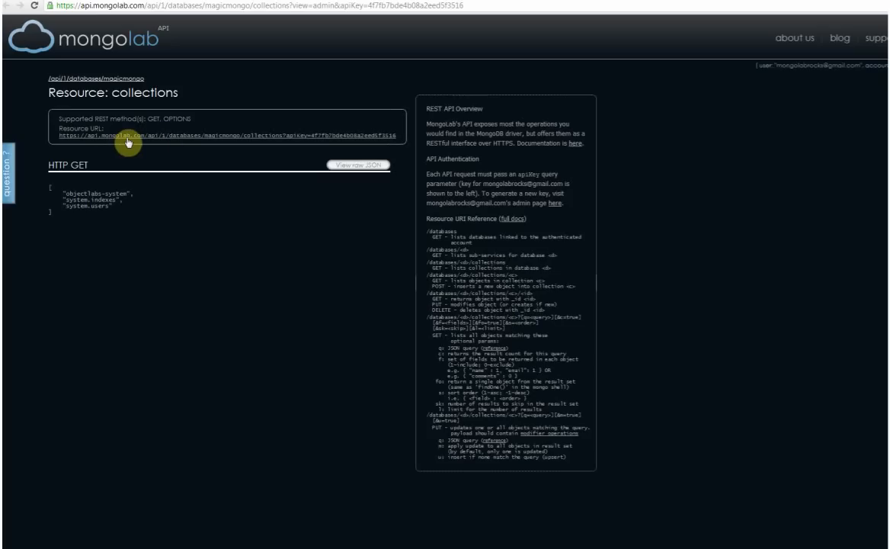
mouse_move(134, 140)
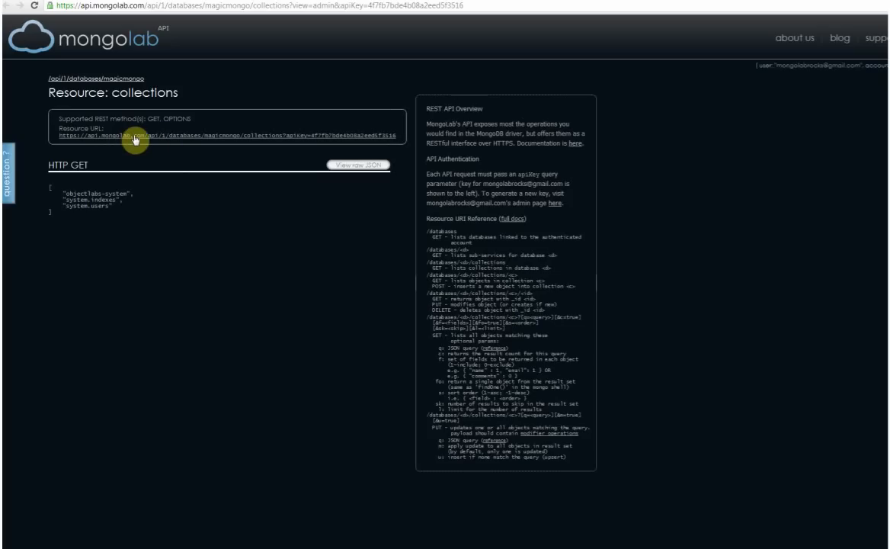
right_click(136, 140)
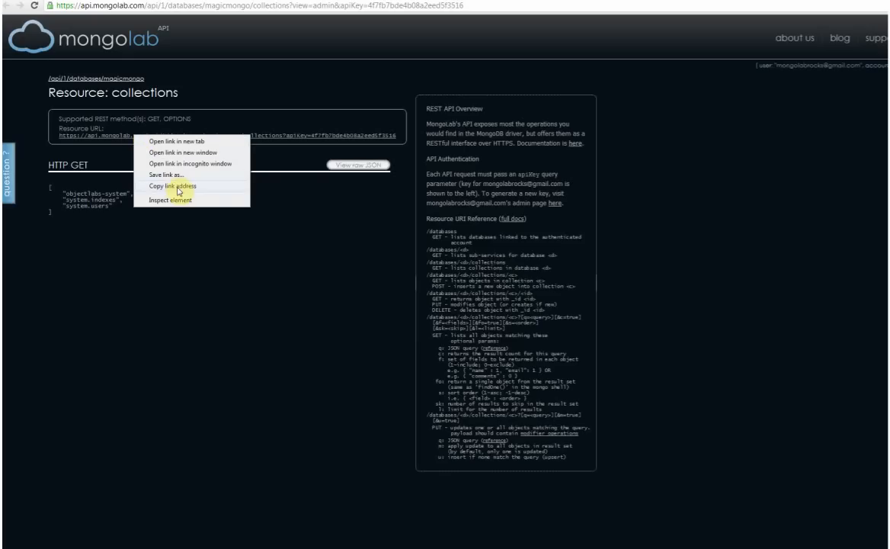
left_click(174, 186)
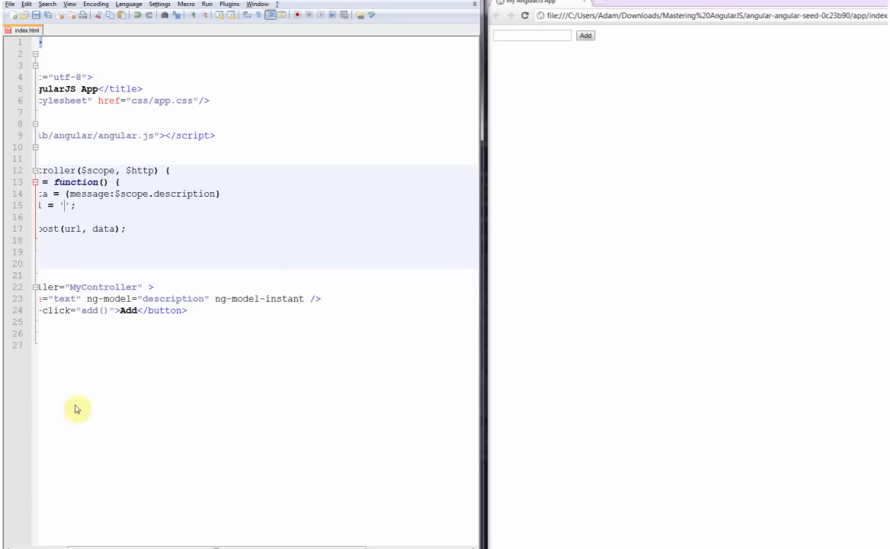
Paste the REST address into var url and insert 'messages' after collections/.
scroll("left", 3)
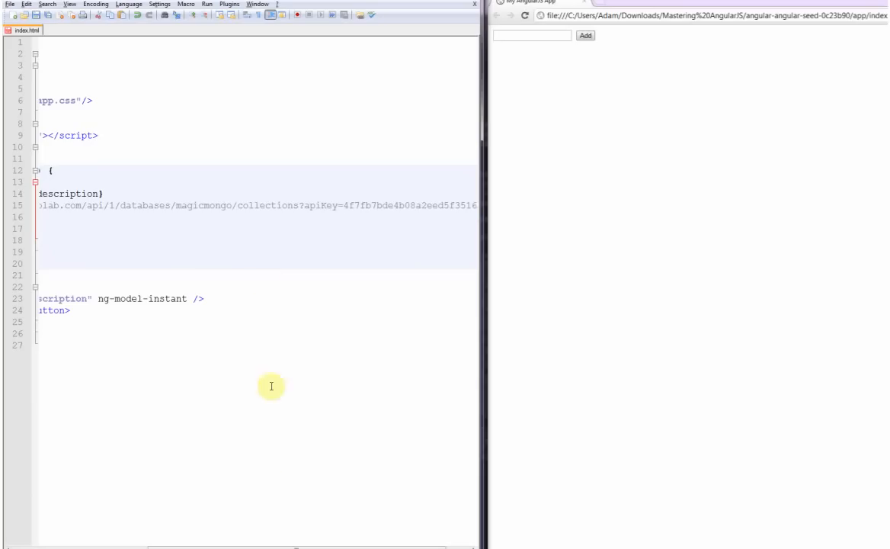
mouse_move(294, 210)
type("/")
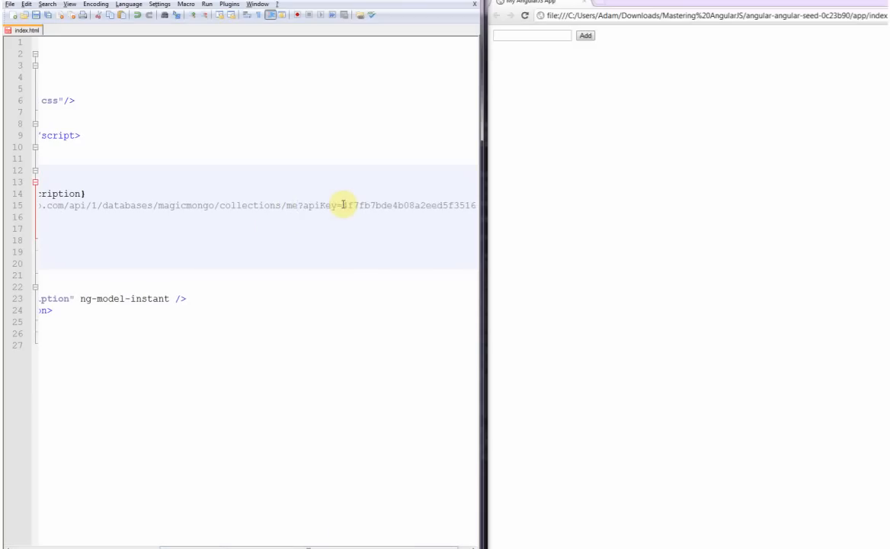
type("messages")
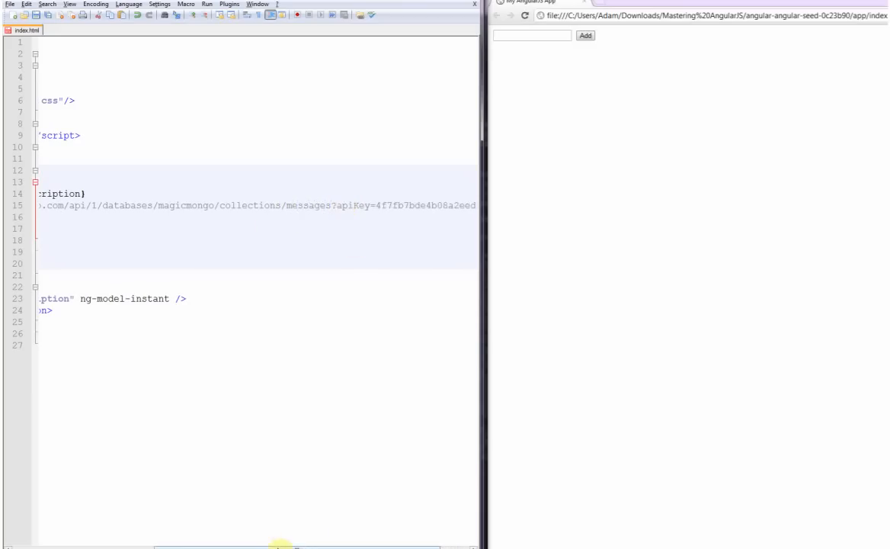
scroll("left", 3)
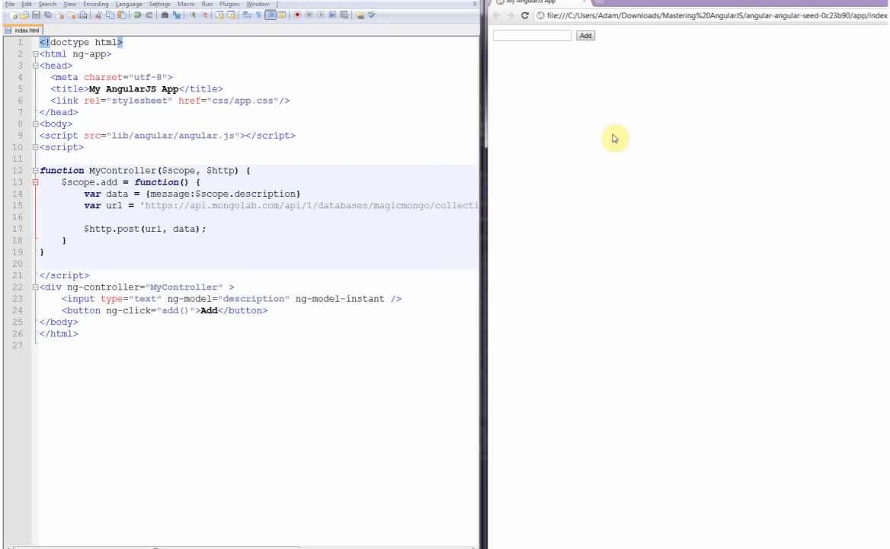
type("thi")
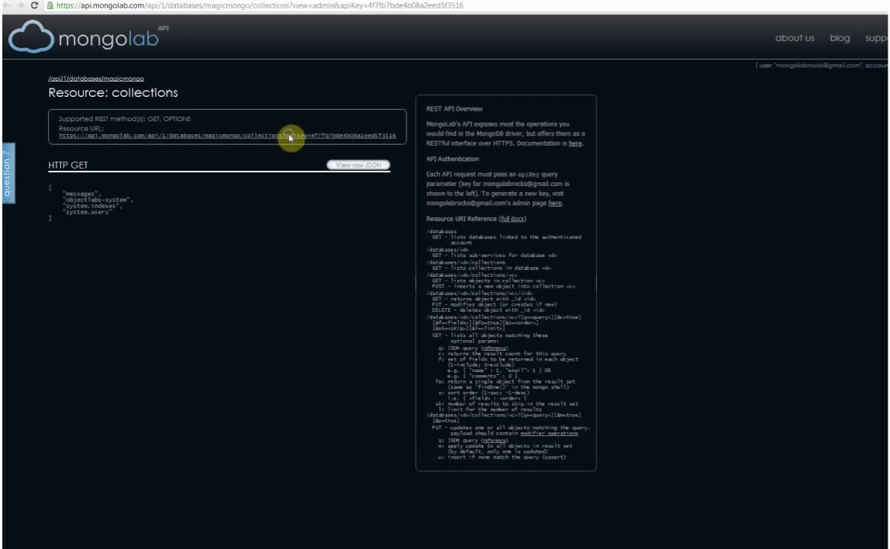
right_click(290, 137)
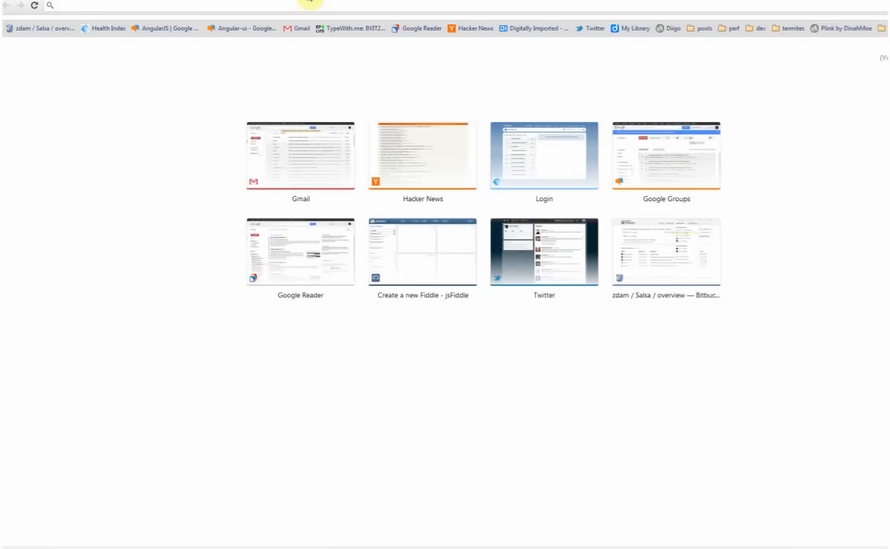
type("https://api.mongolab.com/api/1/databases/magicmongo/collections/?apiKey=4f7fb7bde4b08a2eed5f3516")
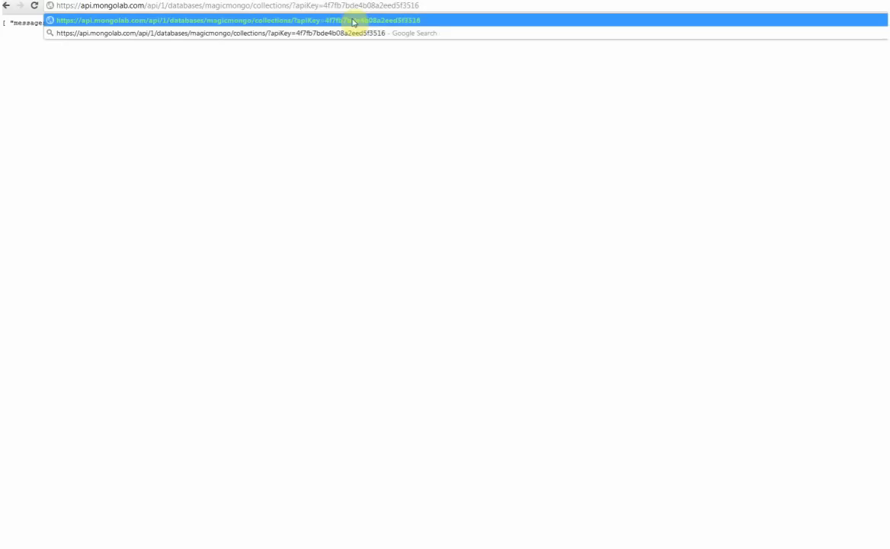